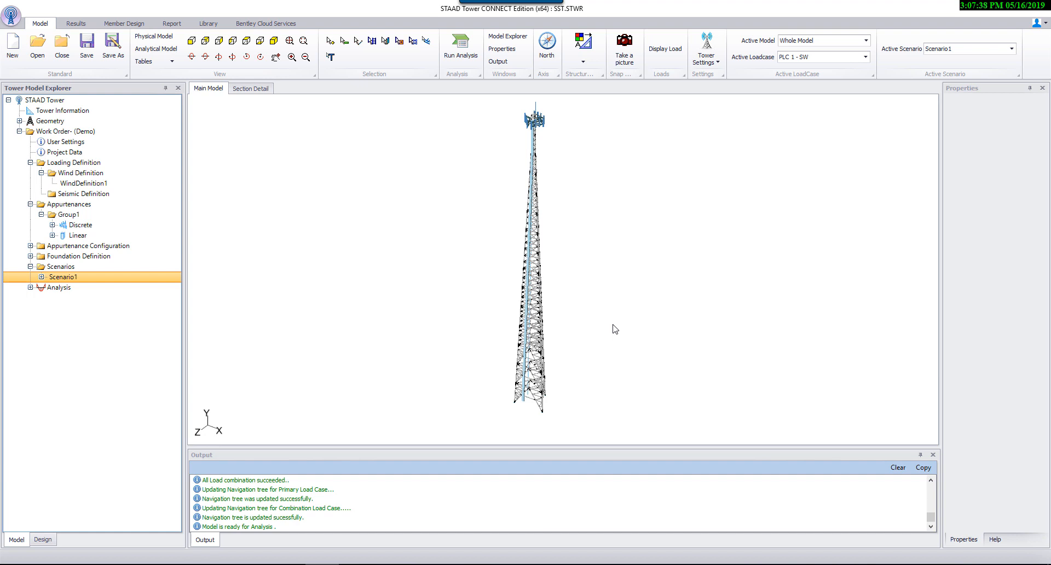
mouse_move(61, 299)
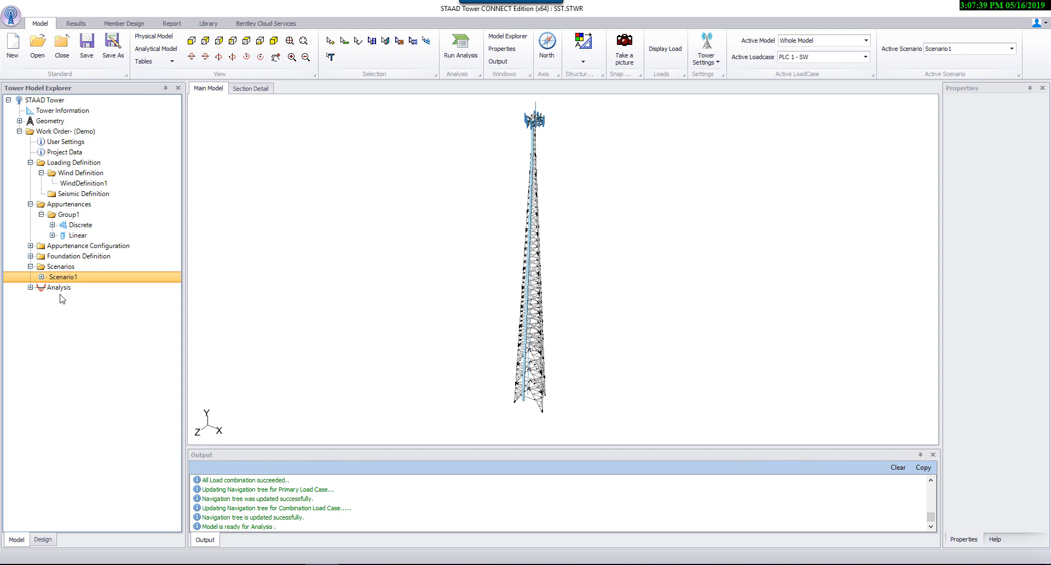
- Run the structural analysis of the lattice tower from the Analysis node until it completes
right_click(63, 277)
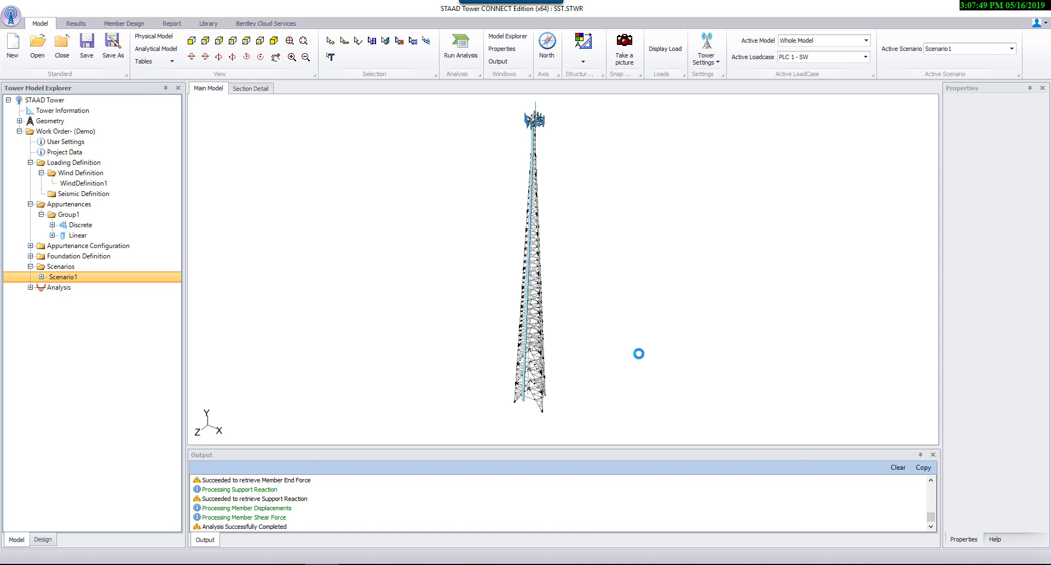
click(461, 44)
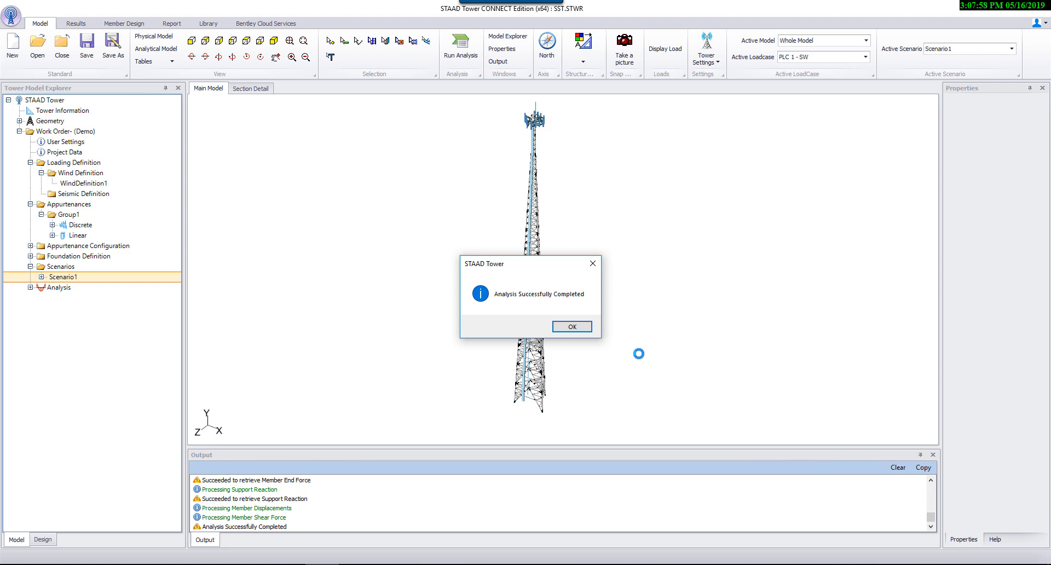
- Acknowledge the analysis message and finish the TIA-222-G member design run
click(570, 326)
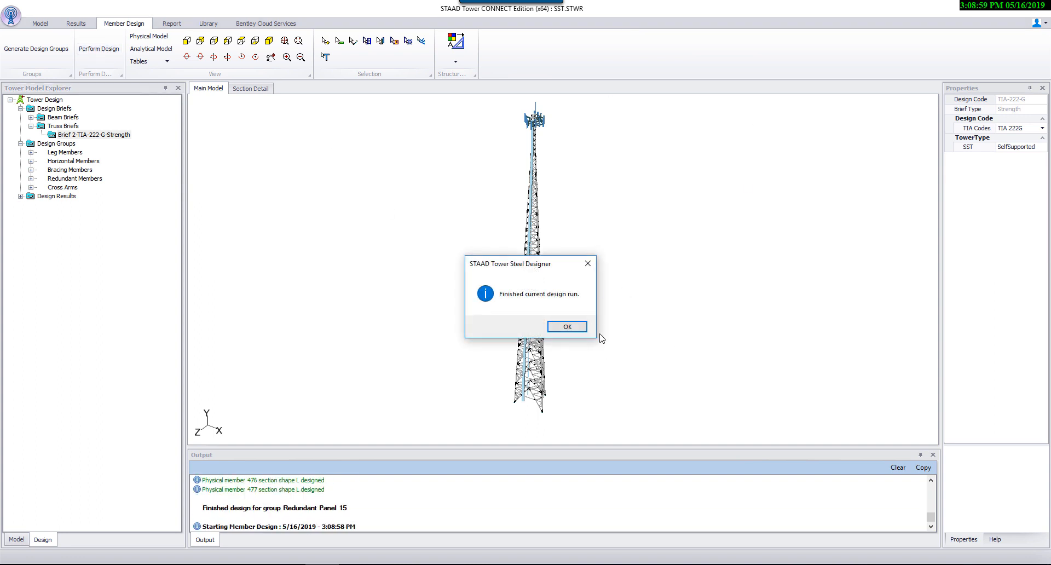
click(566, 326)
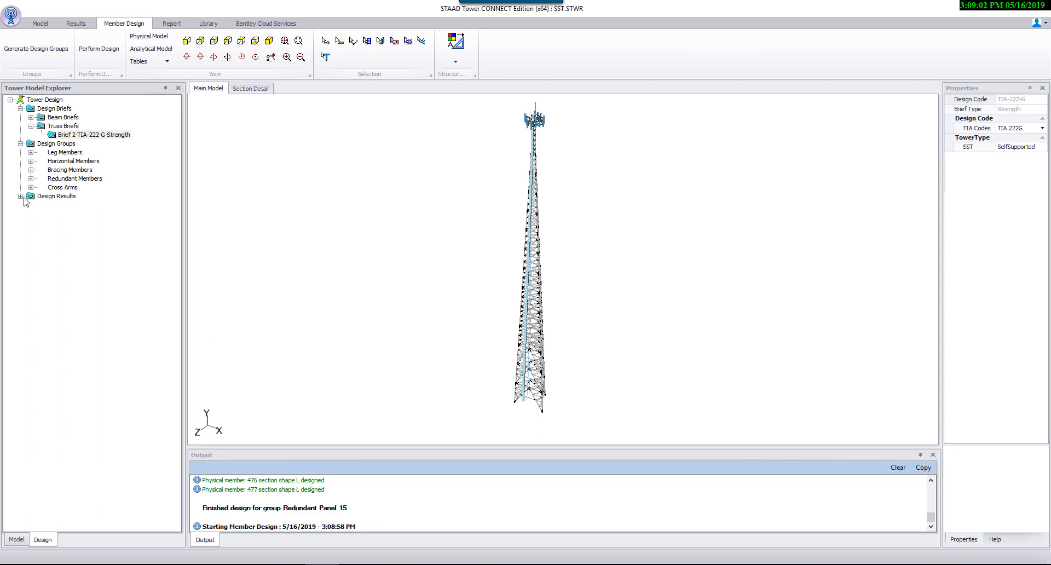
- Expand Design Results to show Leg Panel 1 with member 1, RB1-3/4 leg, passing at ratio 0.632
click(31, 196)
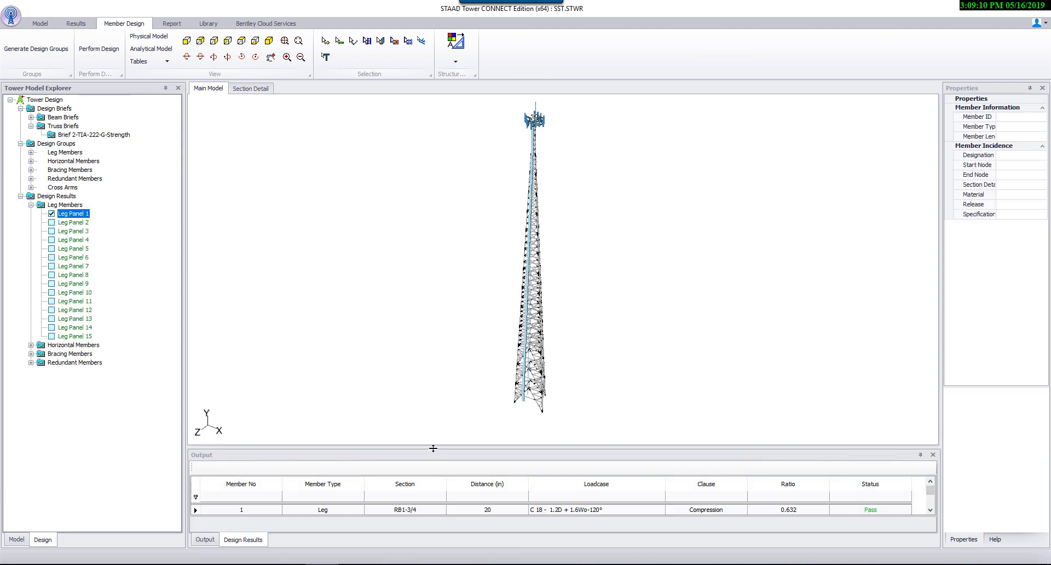
mouse_move(443, 297)
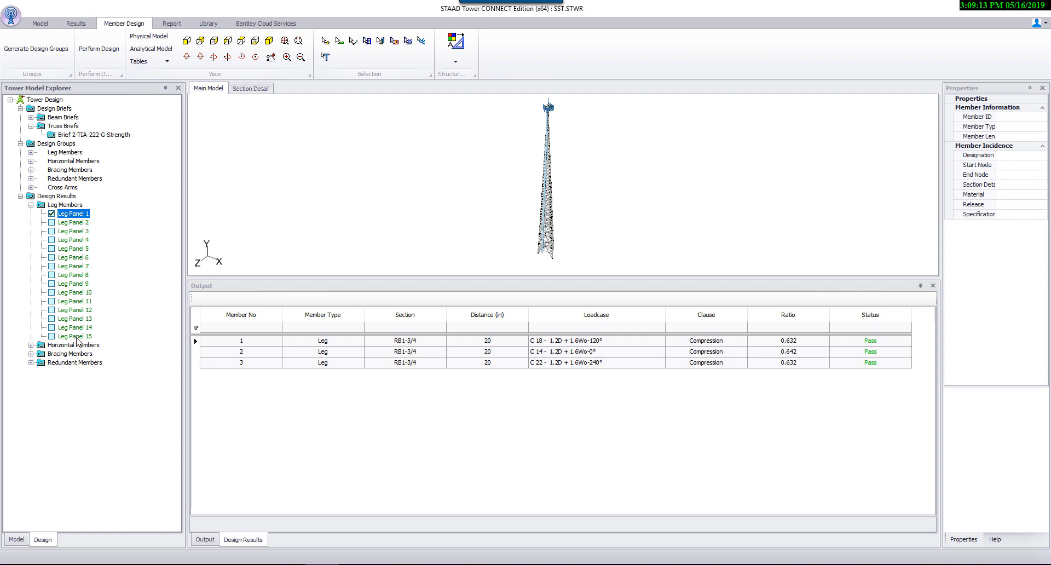
mouse_move(104, 238)
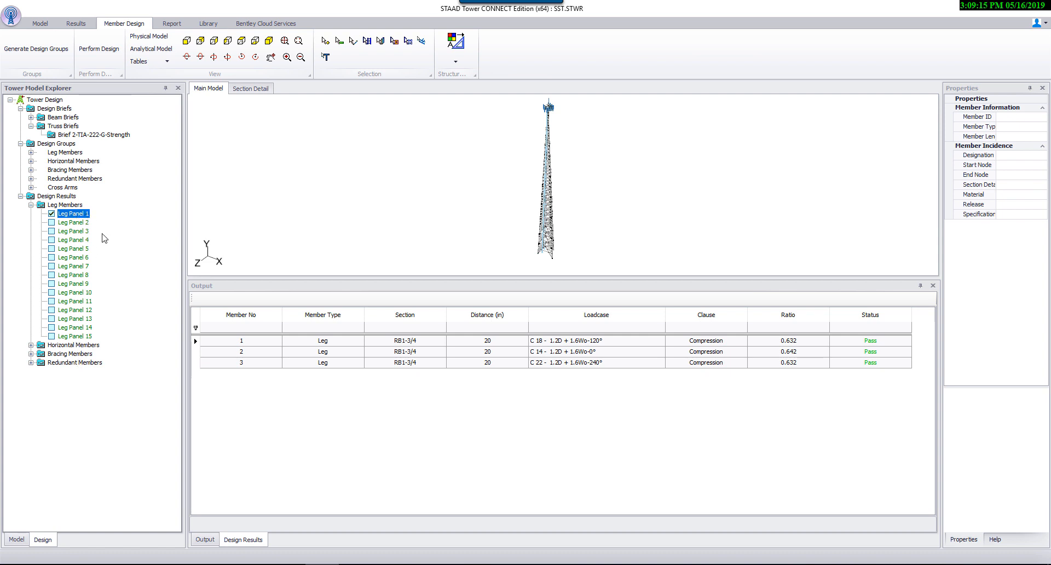
mouse_move(679, 369)
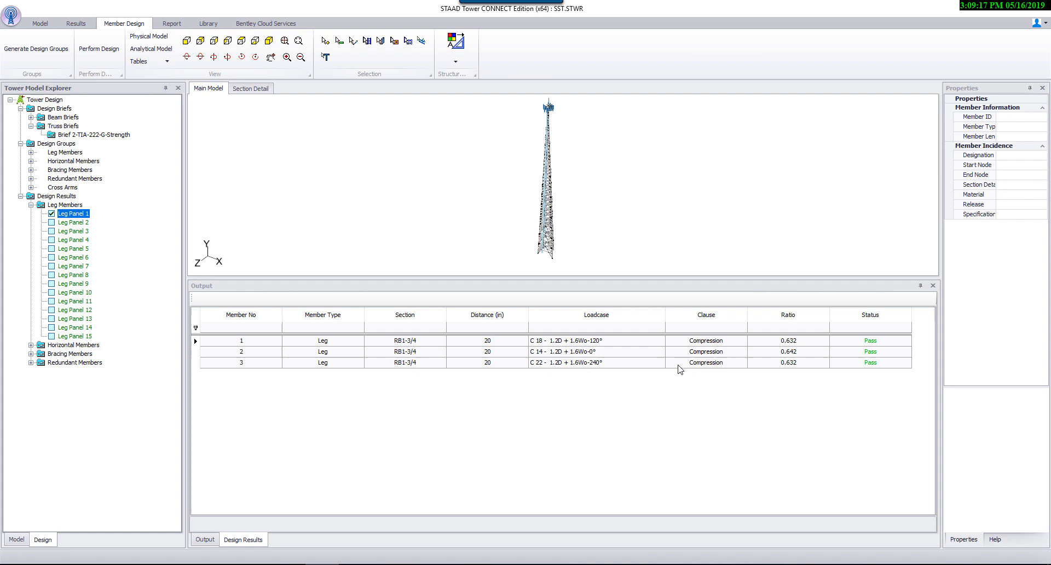
mouse_move(496, 349)
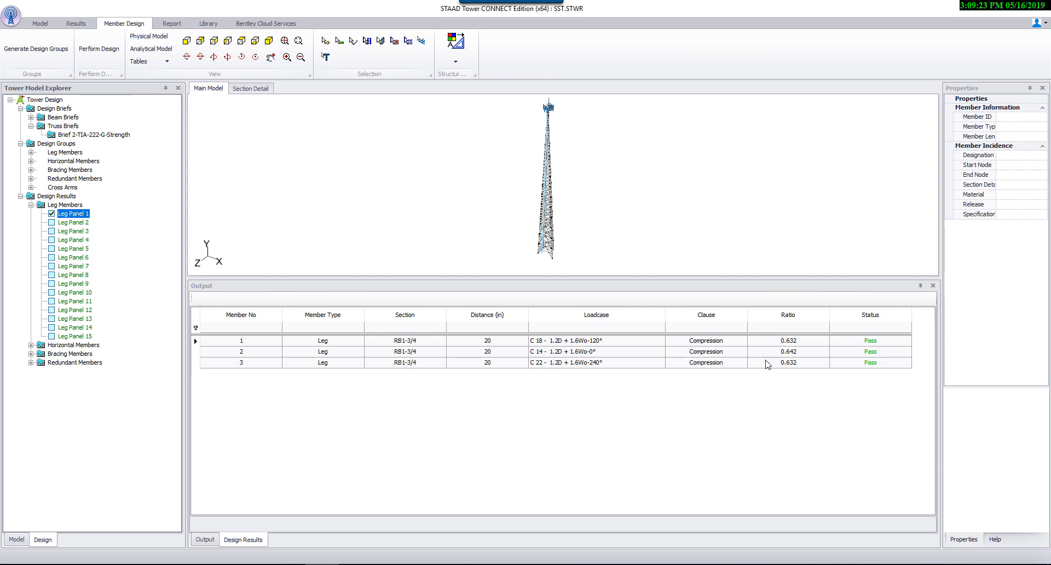
- Review the report's leg, leg bolt and diagonal bolt summary pages and the wind load cases
click(172, 23)
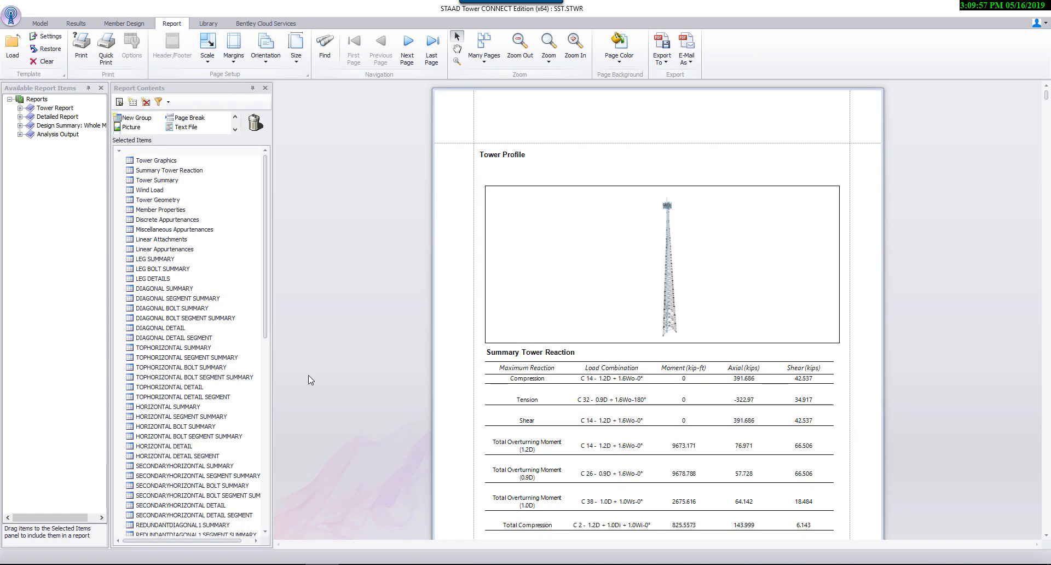
mouse_move(213, 279)
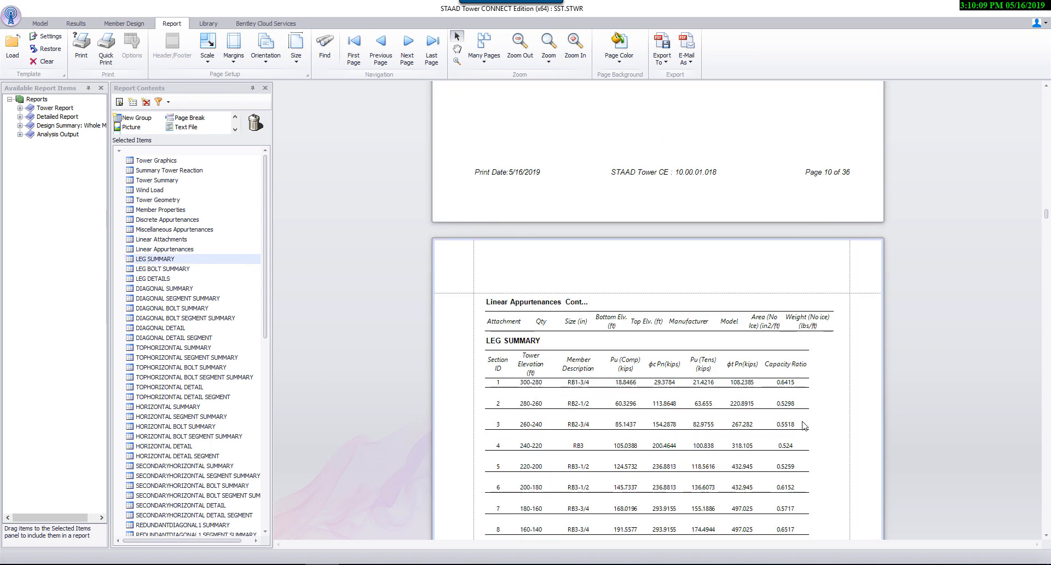
click(162, 268)
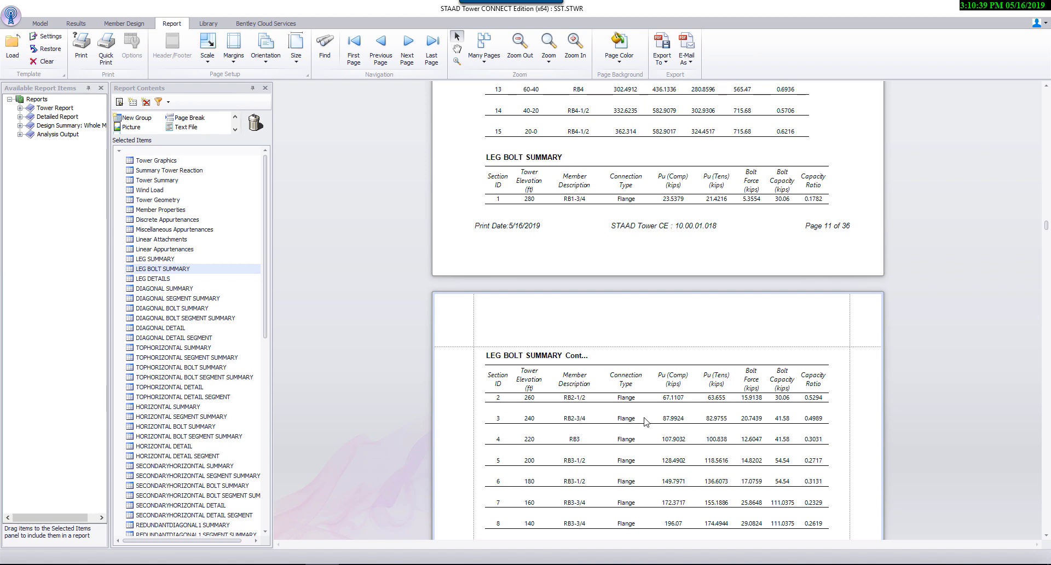
mouse_move(143, 318)
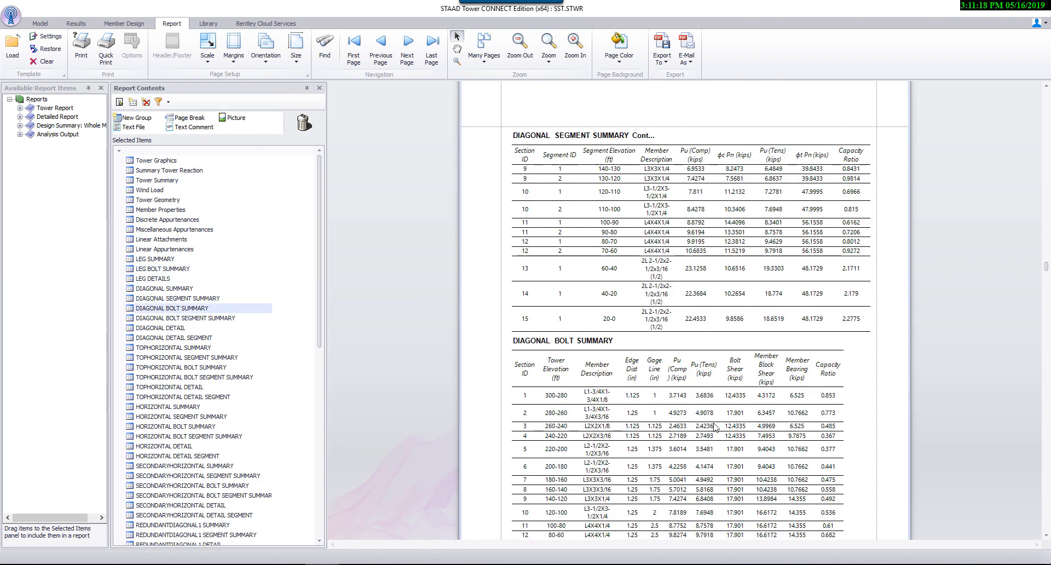
scroll(down, 3)
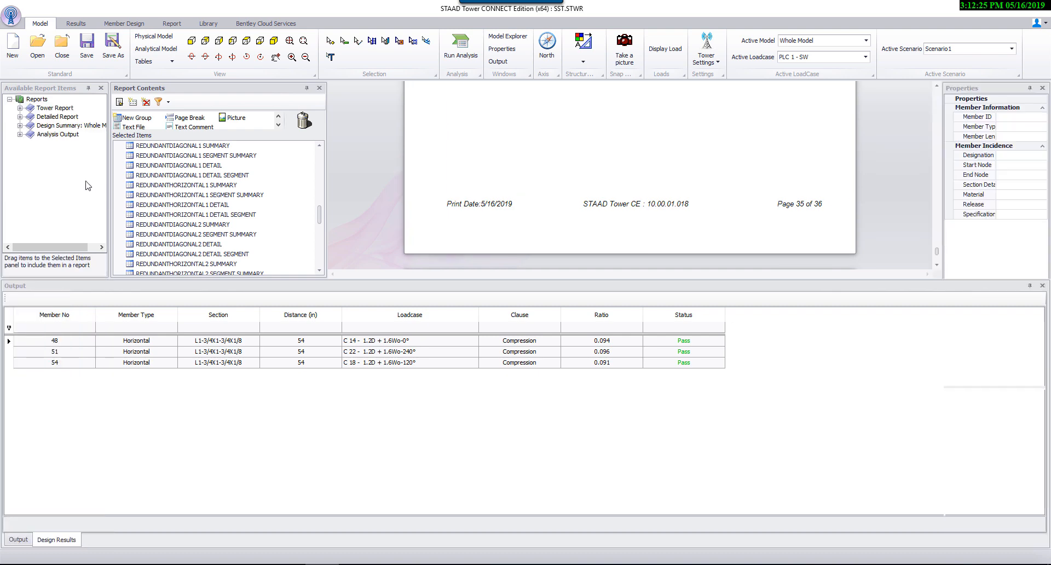
click(17, 539)
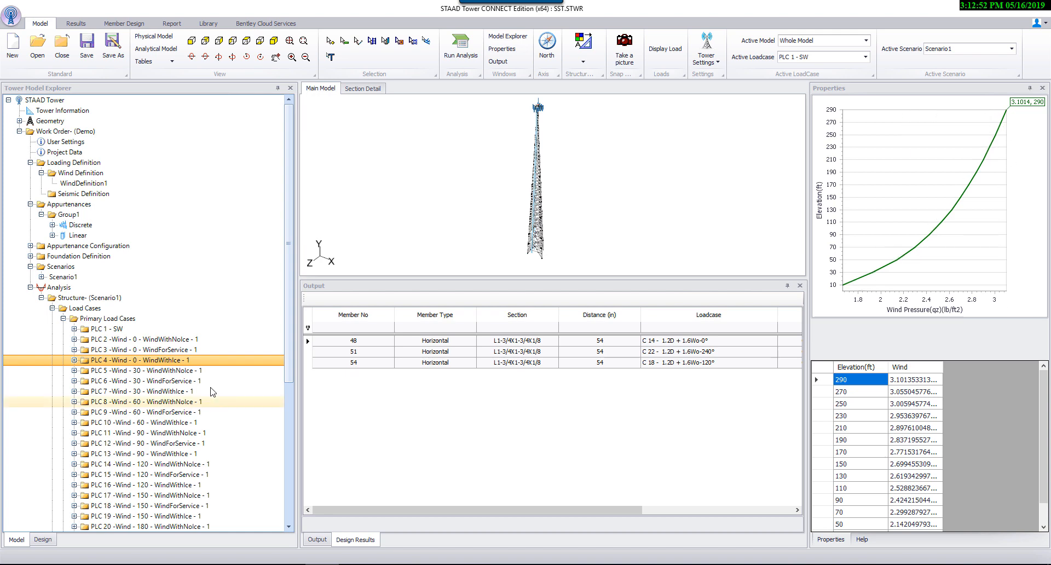
- Show node displacements and member end forces for PLC 1 - SW, then browse the load case list
click(52, 308)
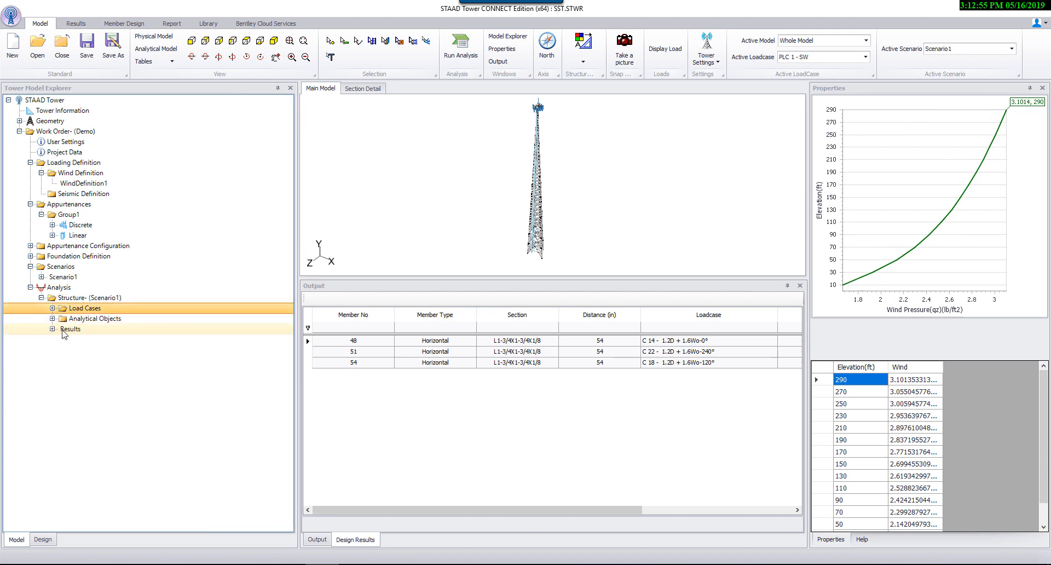
click(53, 330)
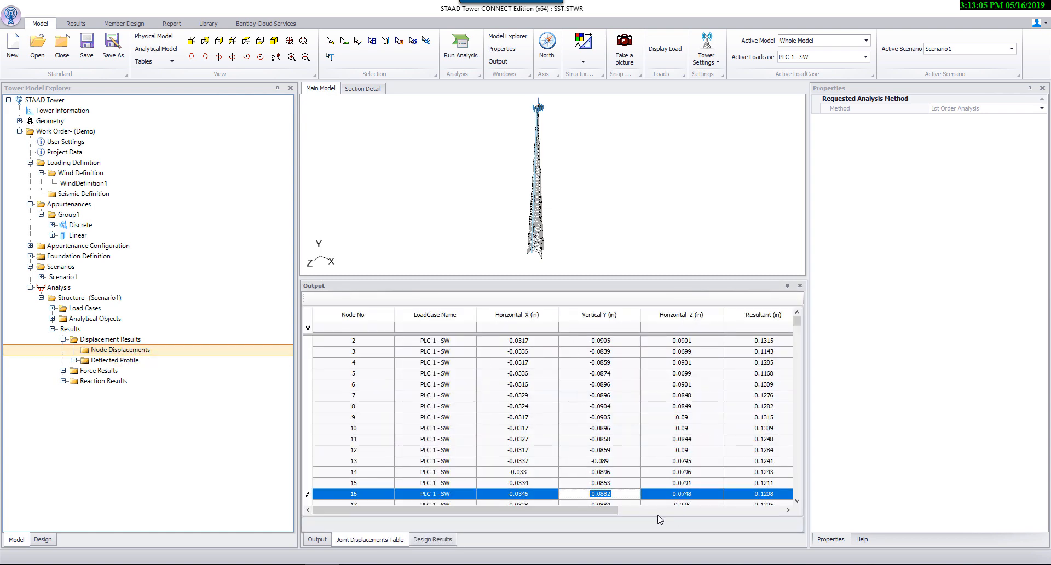
click(131, 391)
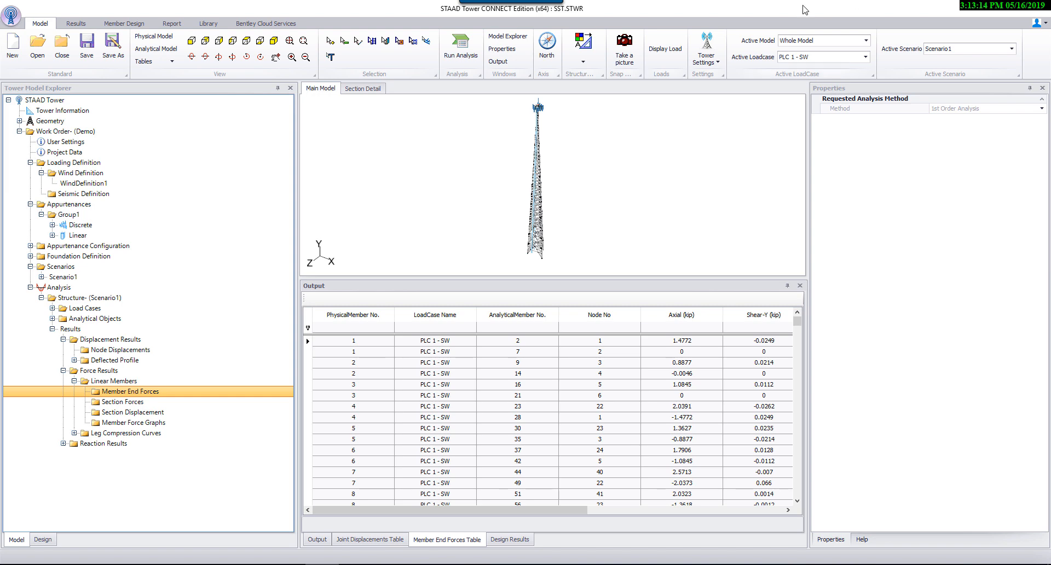
click(865, 57)
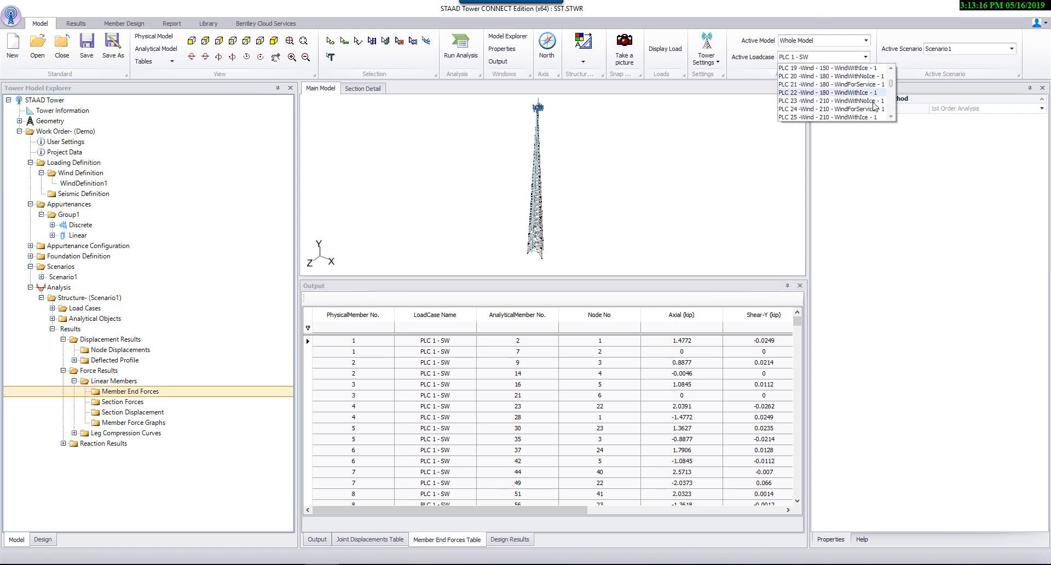
scroll(down, 3)
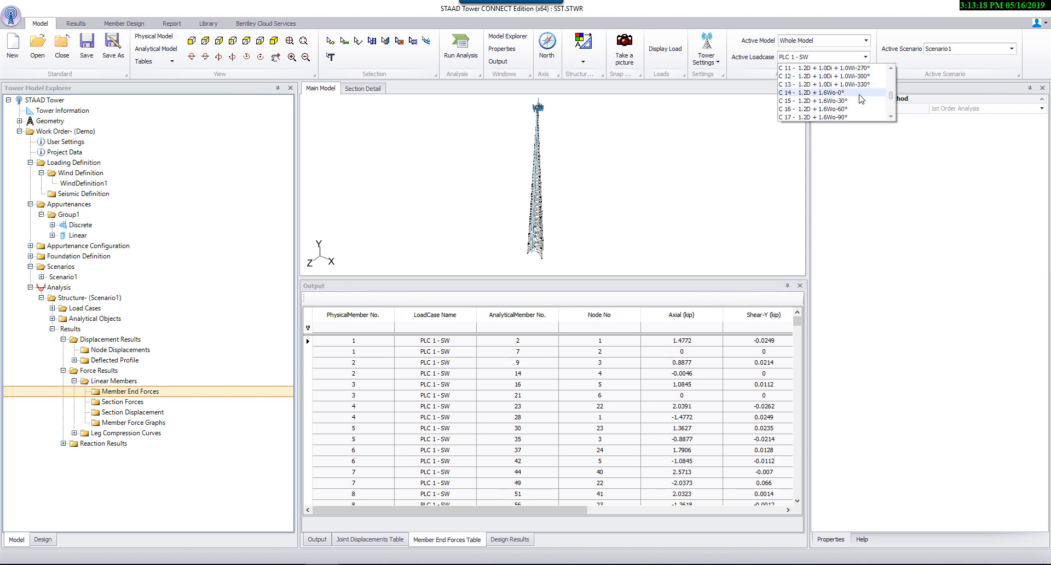
- Make combination C 14 active to graph member 1's axial force along its length
click(815, 92)
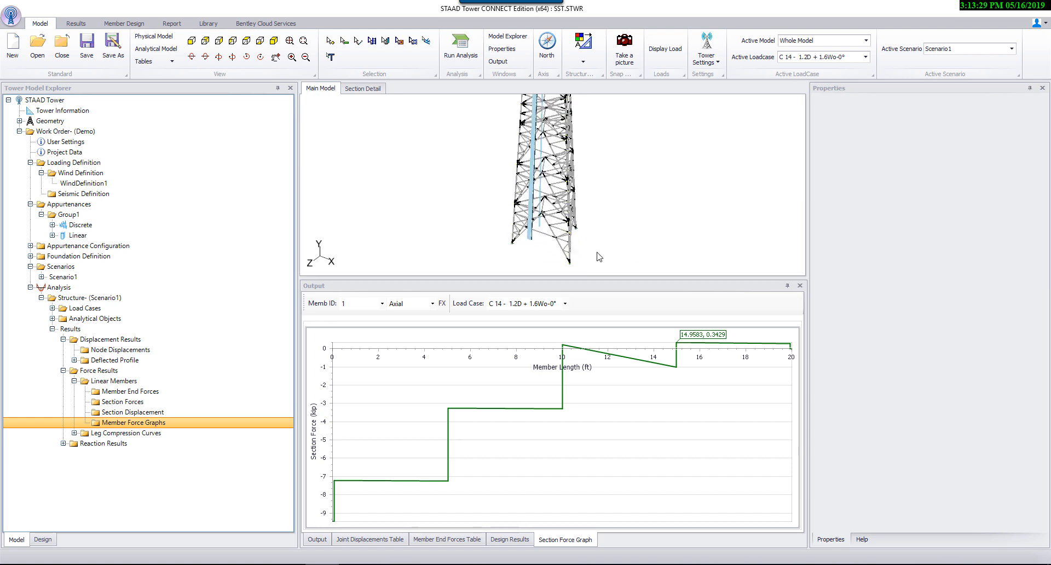
mouse_move(469, 154)
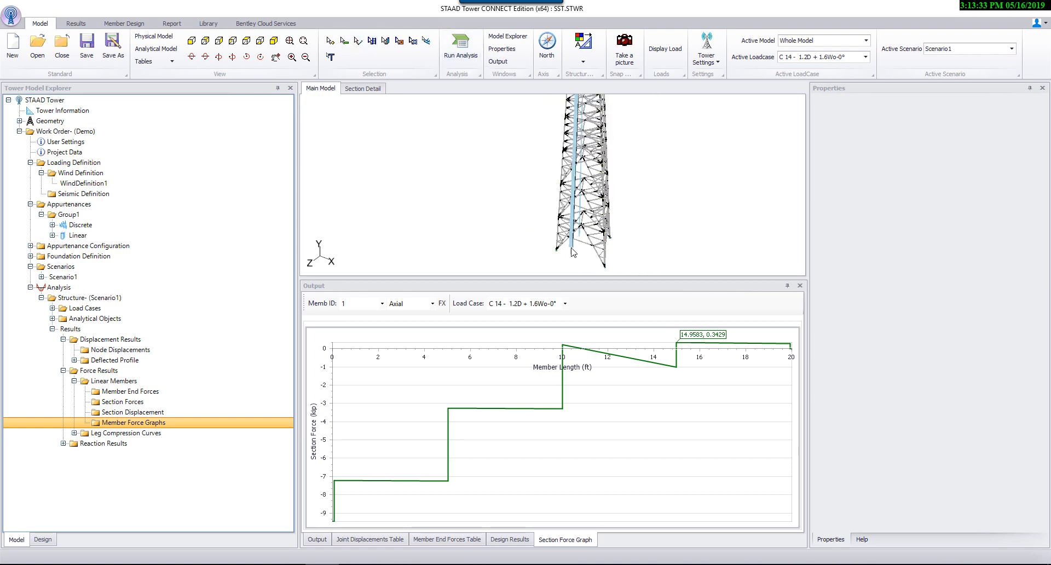
mouse_move(575, 241)
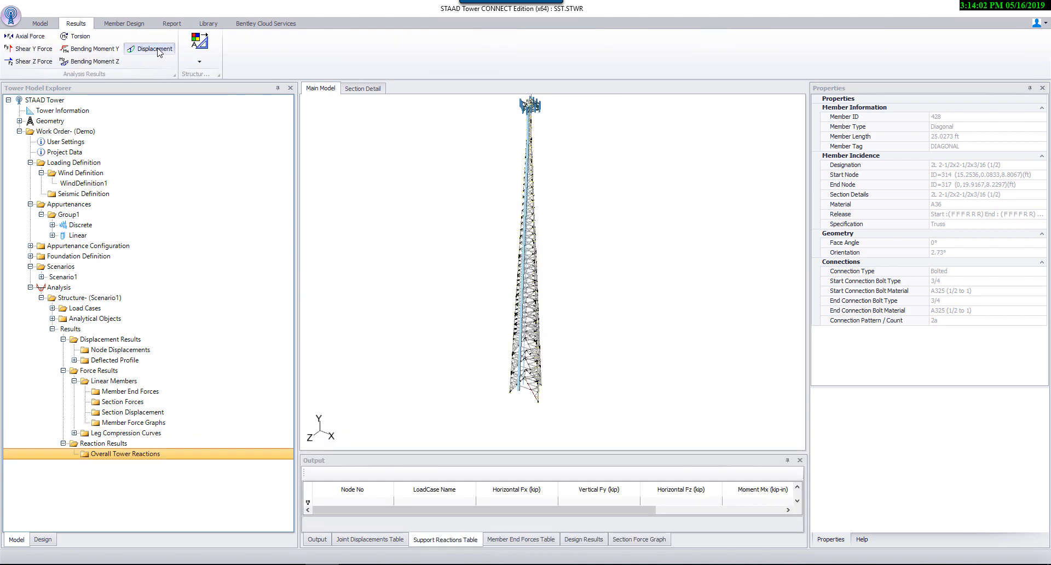
- Plot the tower's deflected shape for C 14 and return to the modelling commands
click(151, 48)
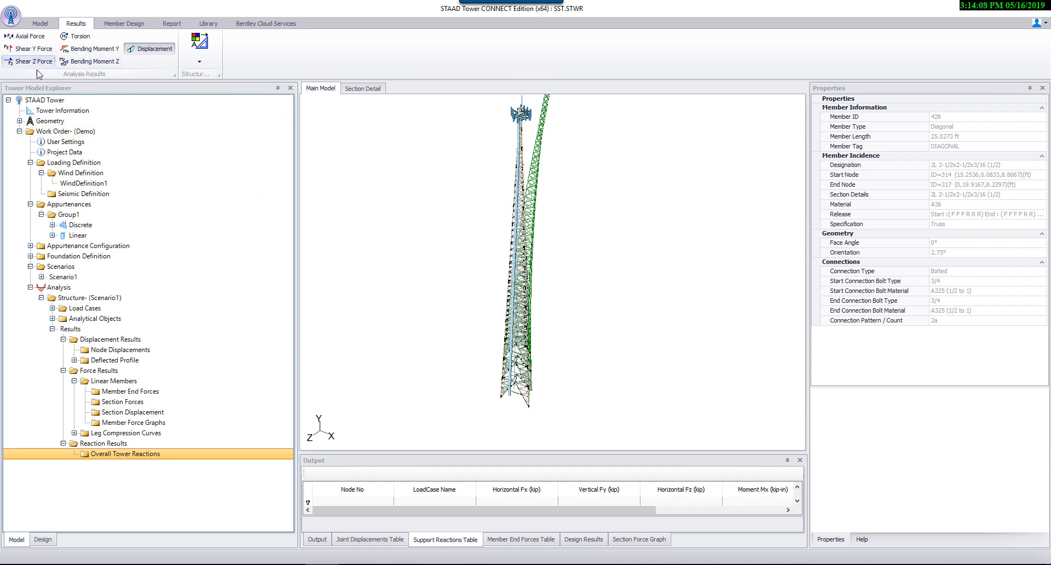
mouse_move(435, 461)
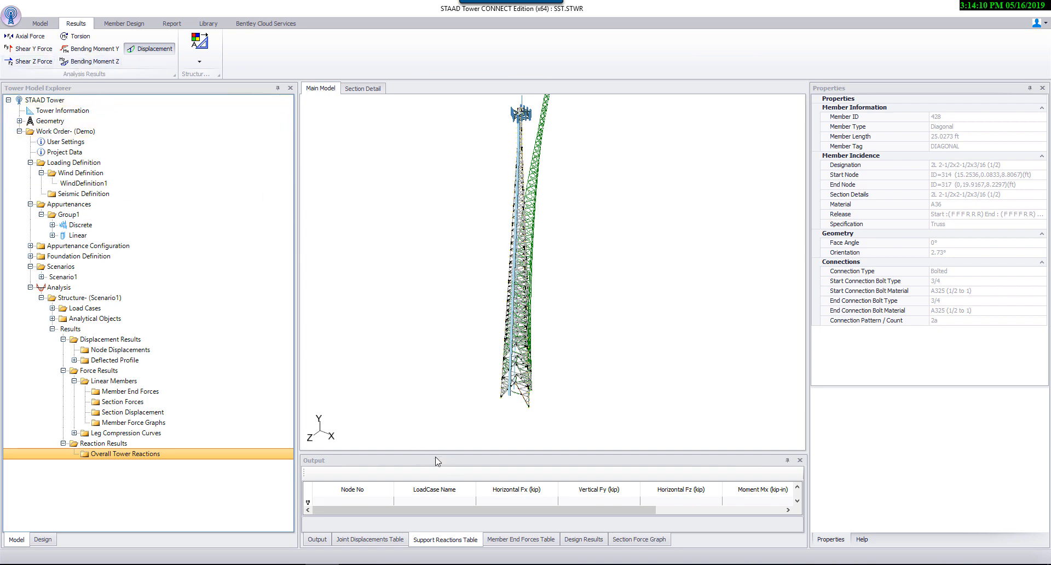
click(40, 23)
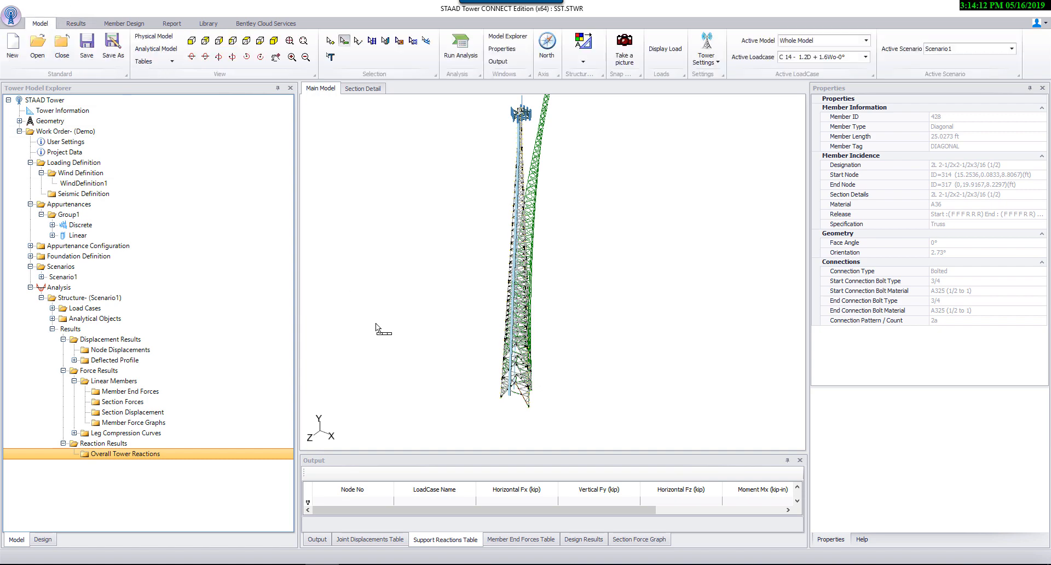